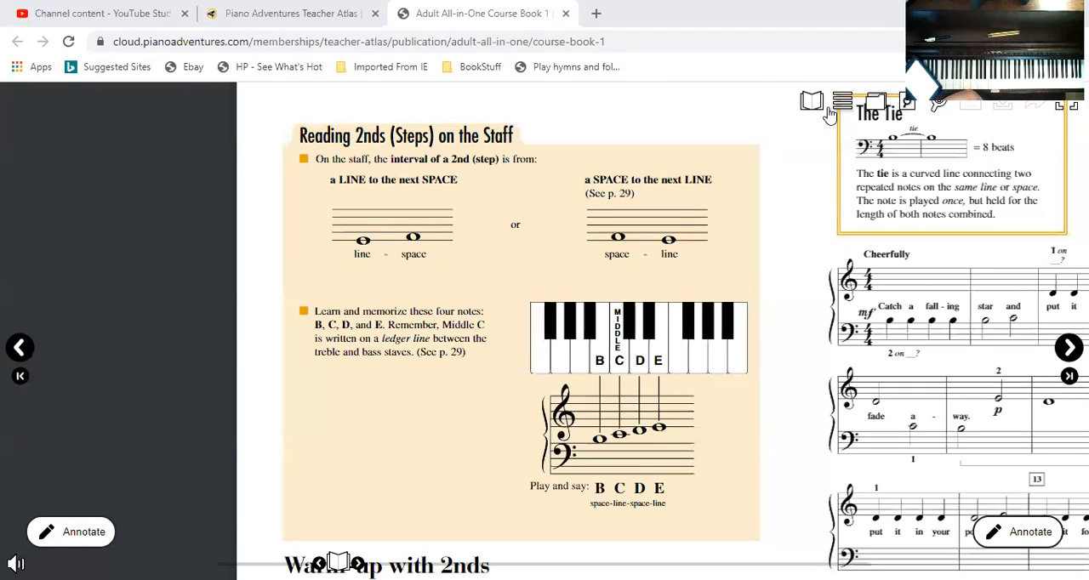
mouse_move(842, 102)
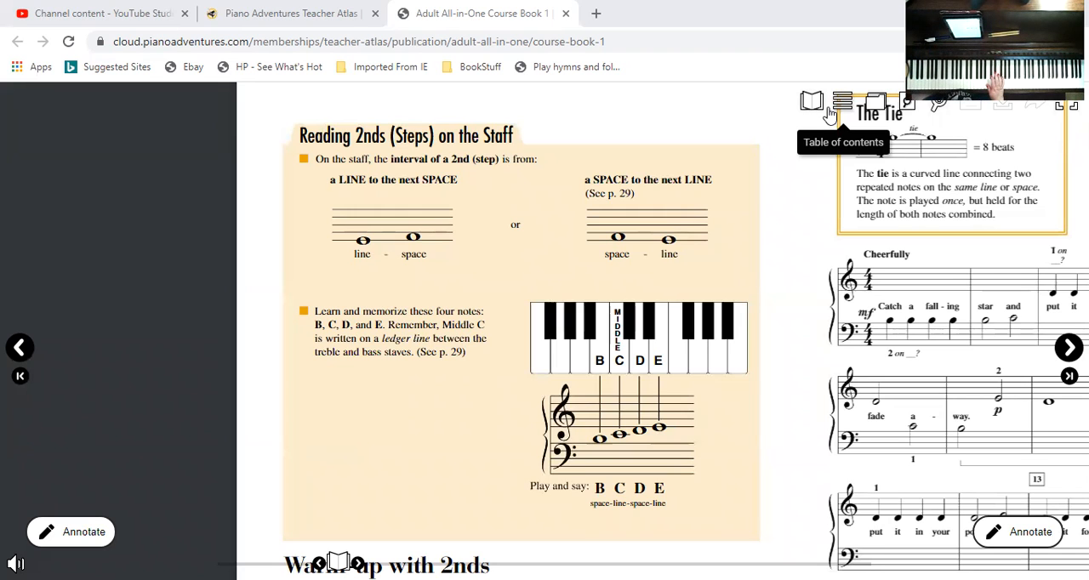
mouse_move(534, 234)
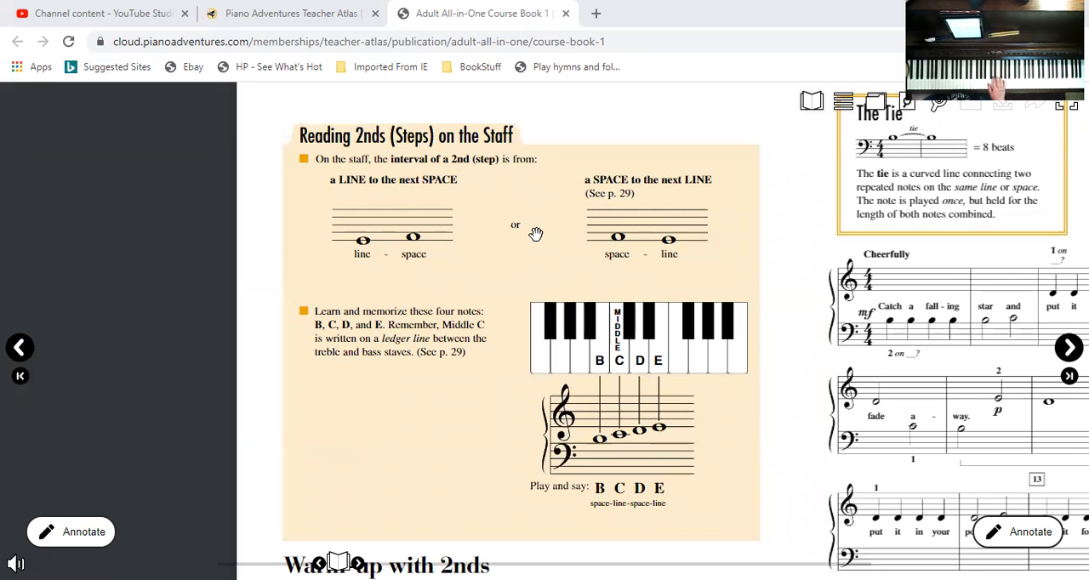
mouse_move(538, 268)
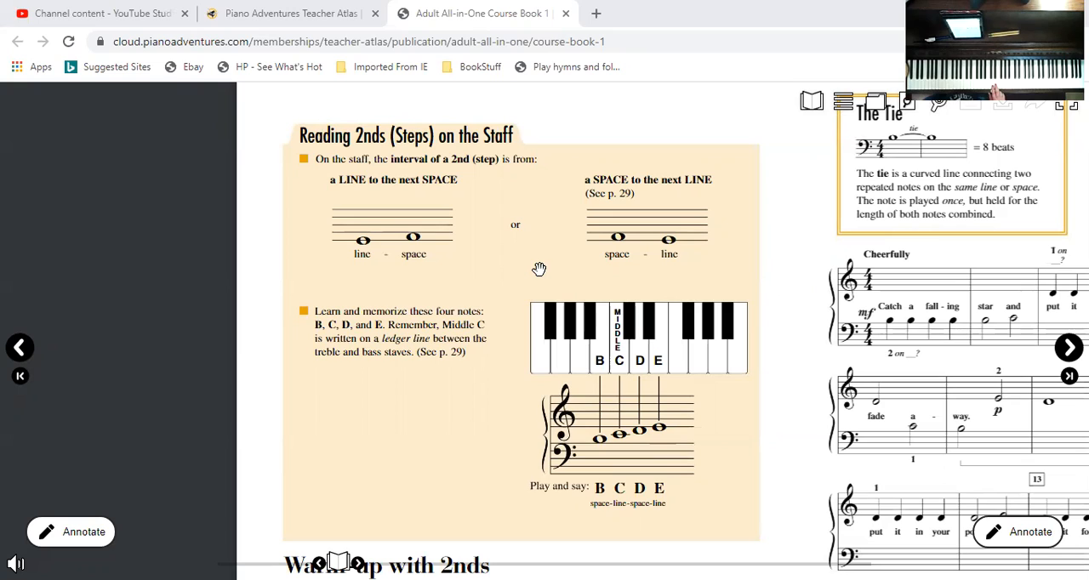
mouse_move(643, 451)
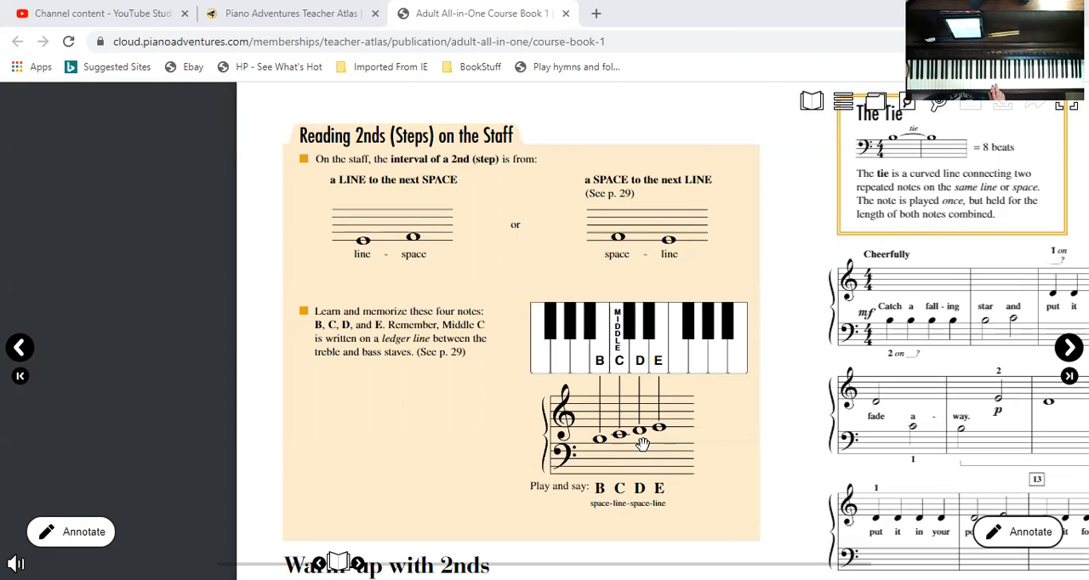
mouse_move(643, 439)
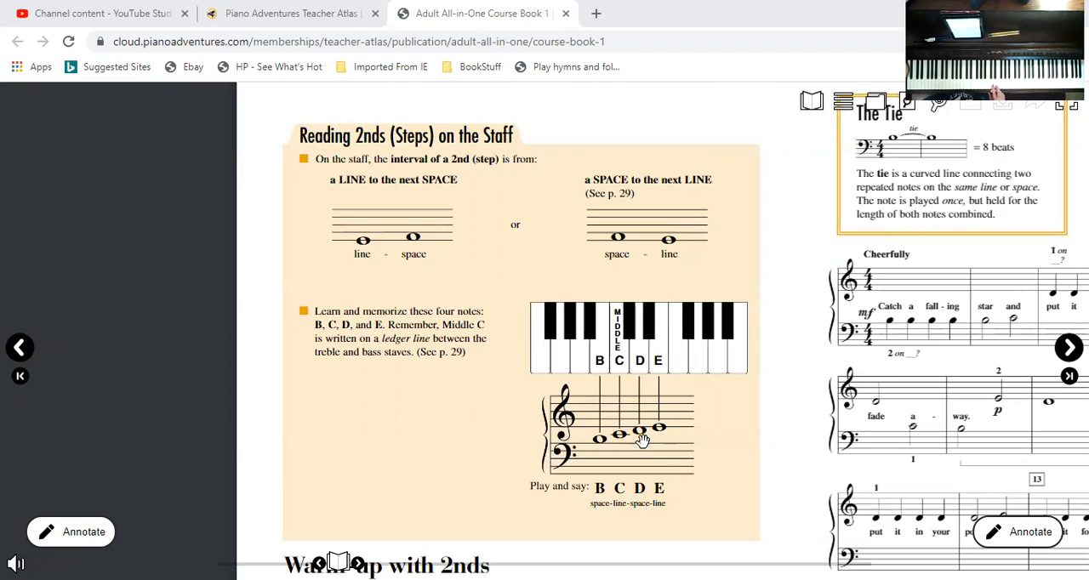
mouse_move(638, 442)
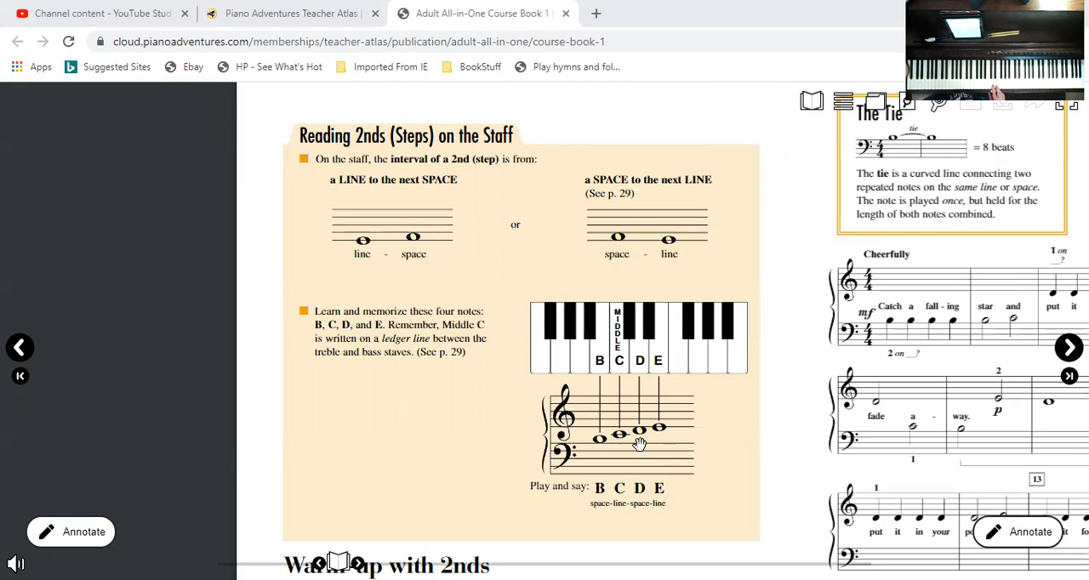
mouse_move(660, 436)
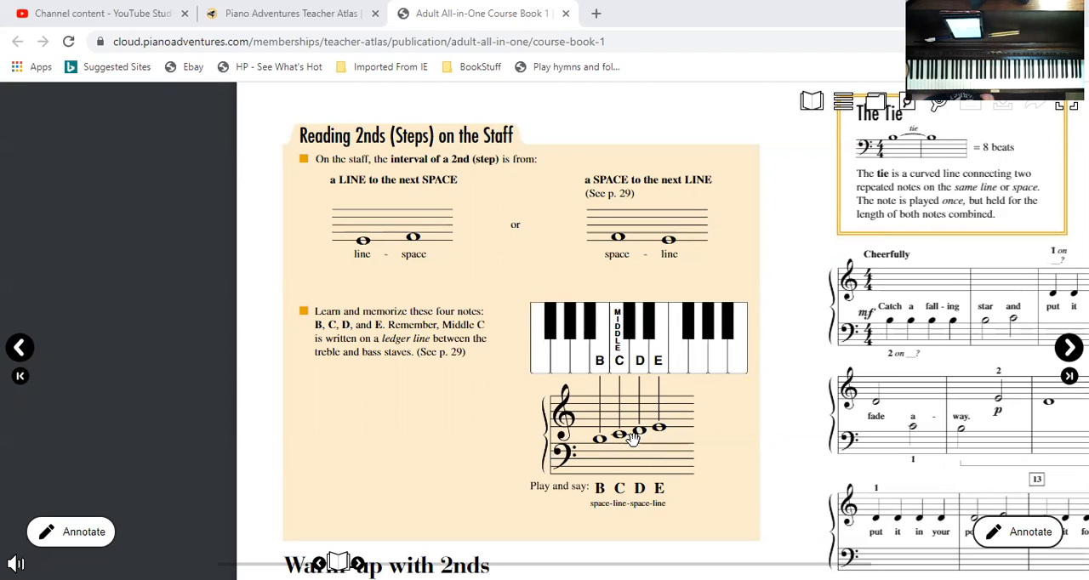
mouse_move(647, 445)
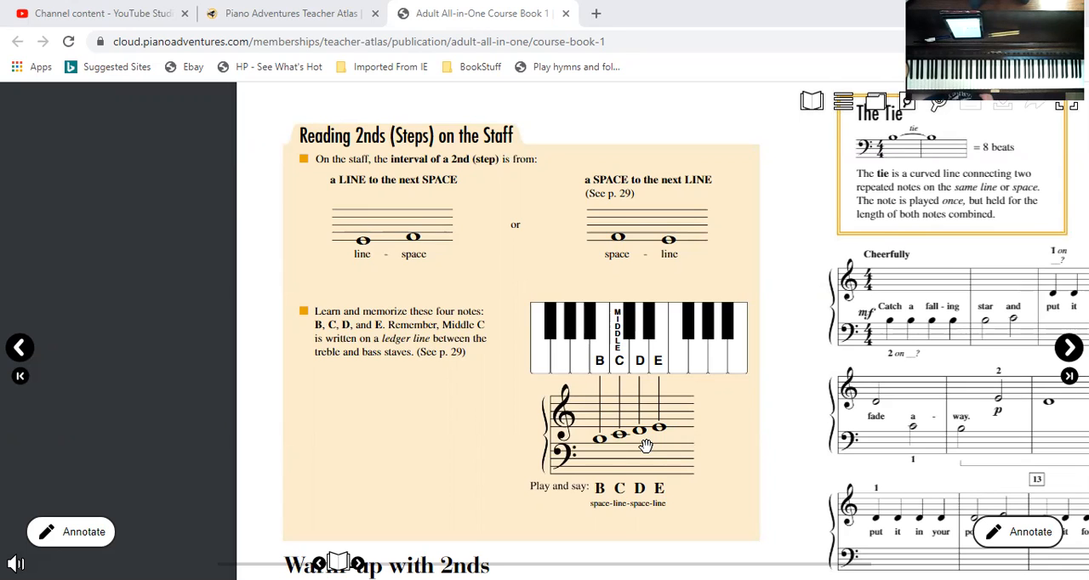
mouse_move(660, 439)
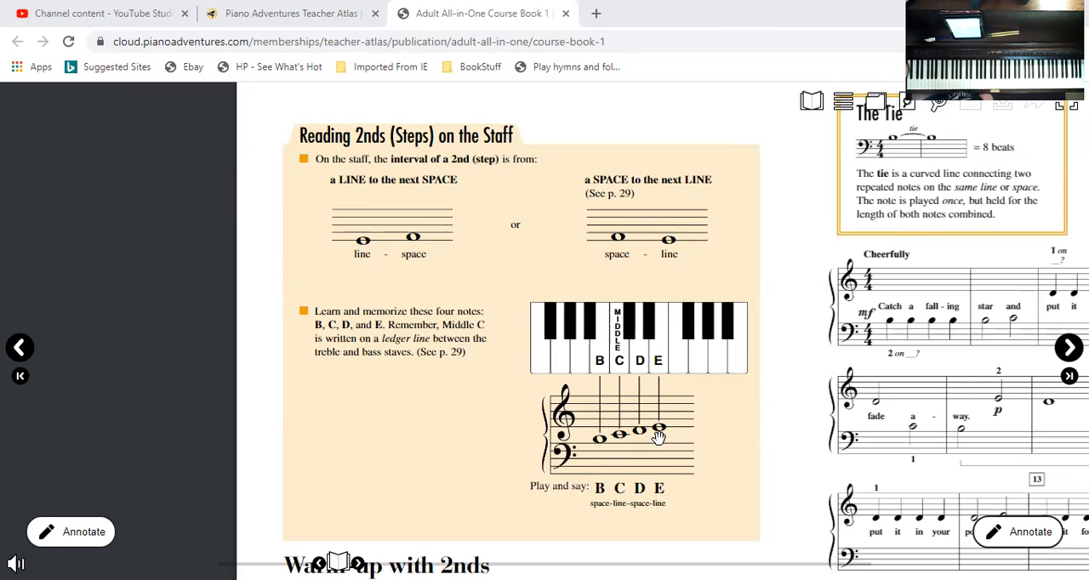
mouse_move(347, 282)
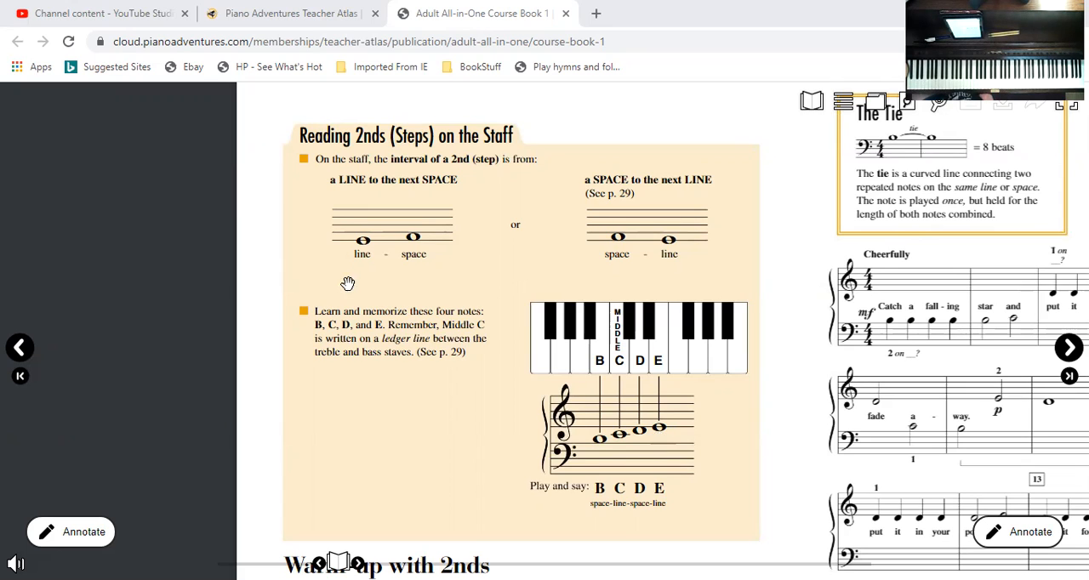
mouse_move(412, 262)
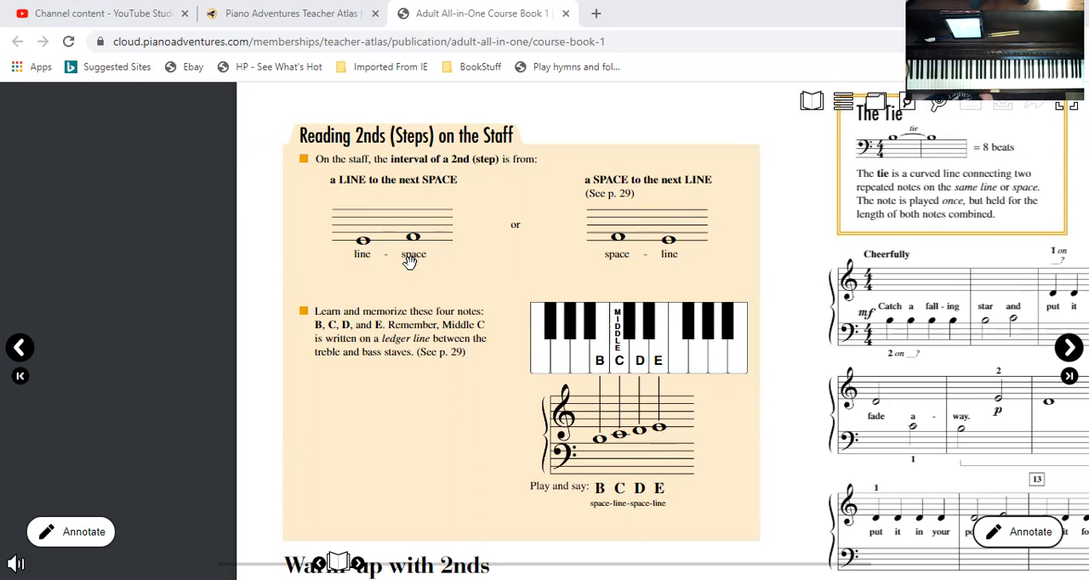
mouse_move(561, 276)
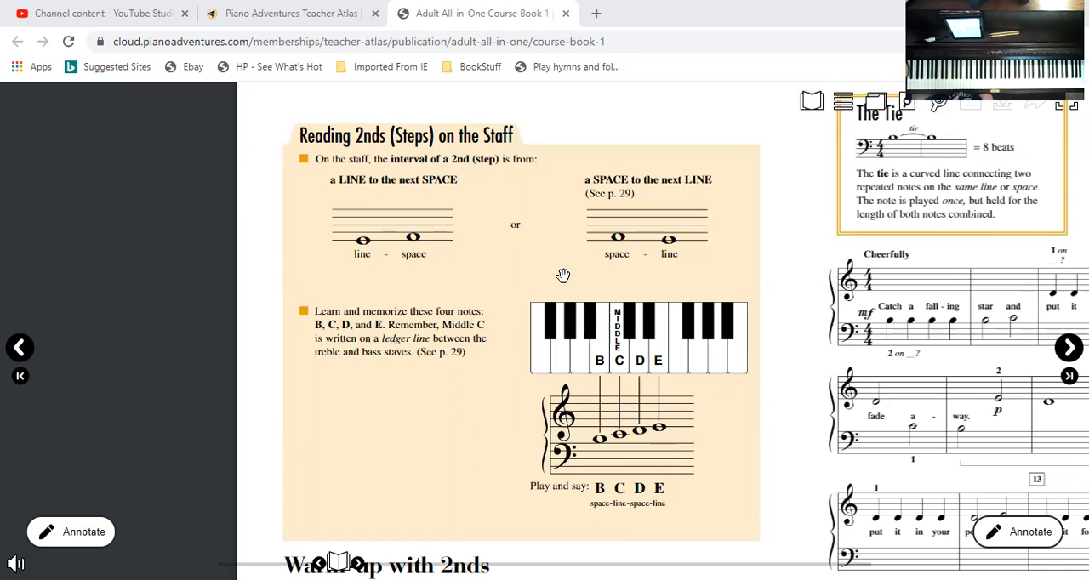
mouse_move(612, 258)
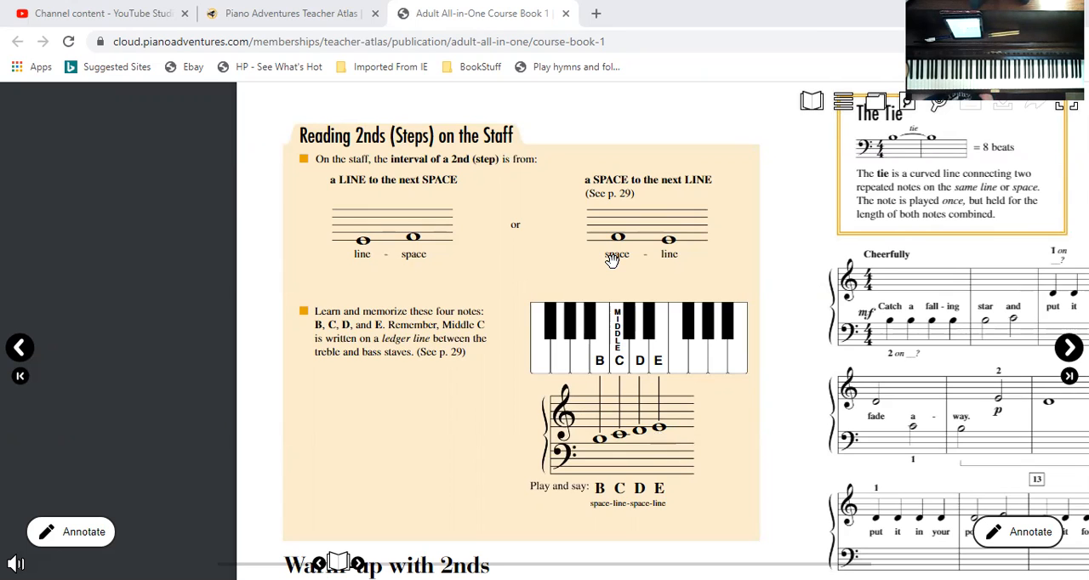
mouse_move(684, 265)
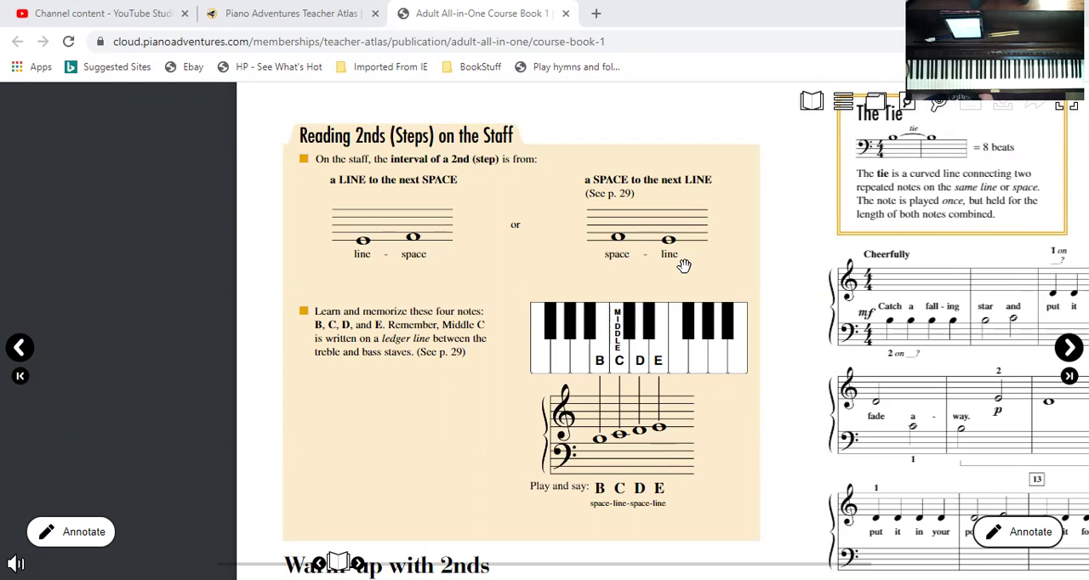
mouse_move(745, 473)
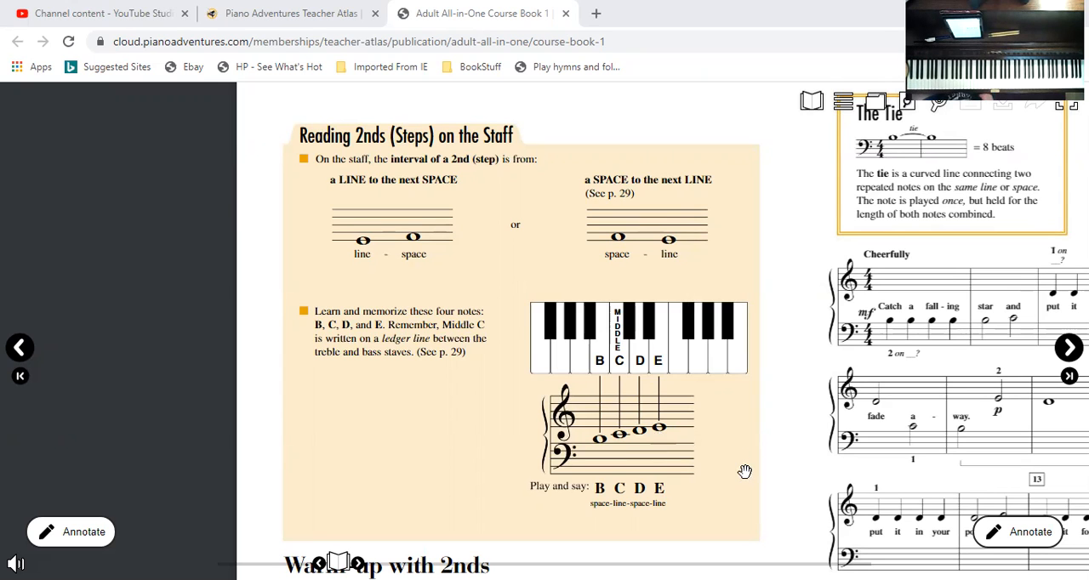
scroll(down, 3)
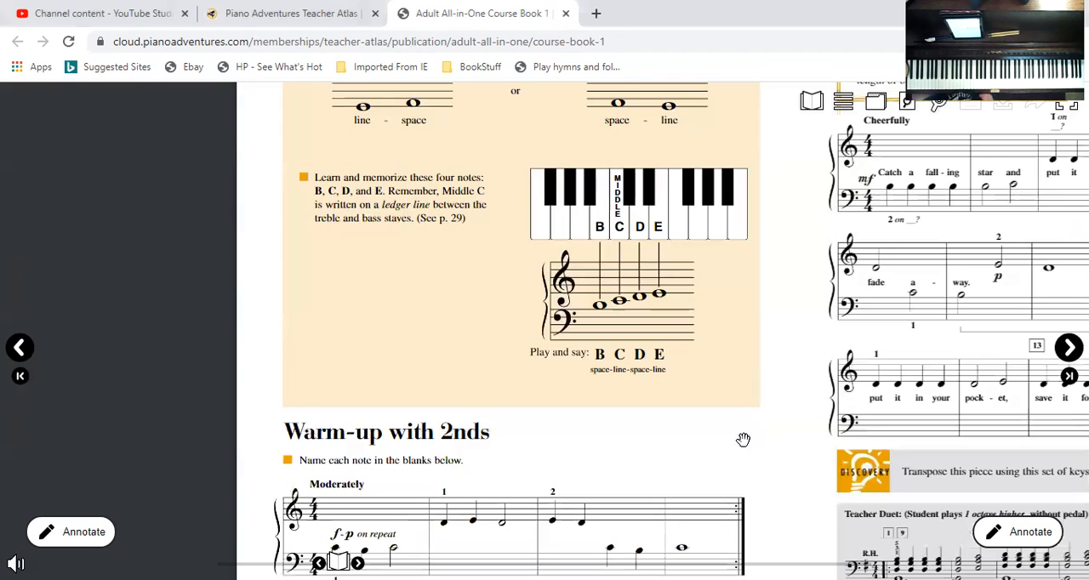
scroll(down, 3)
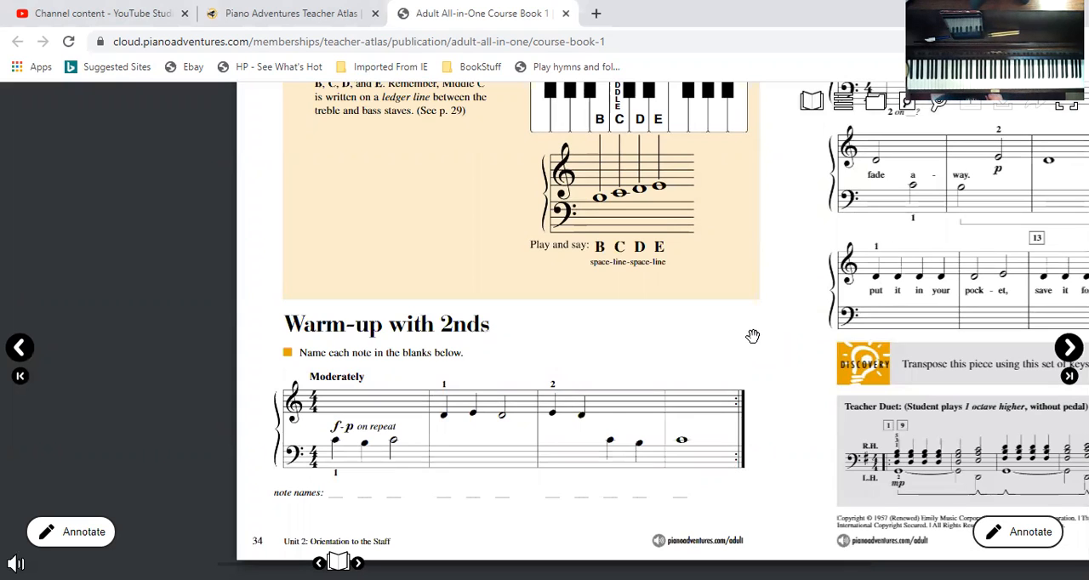
mouse_move(334, 490)
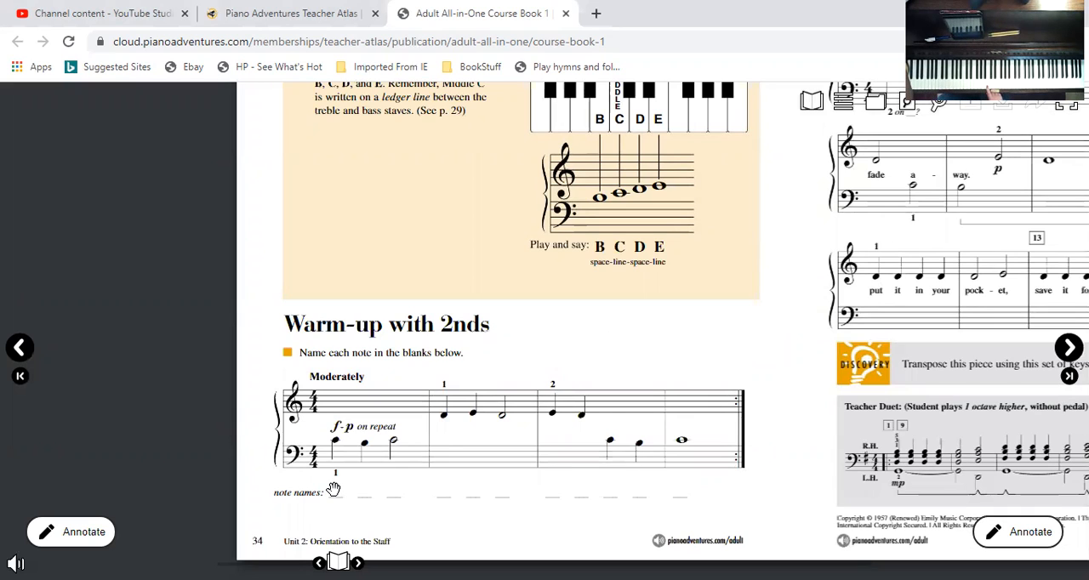
mouse_move(364, 483)
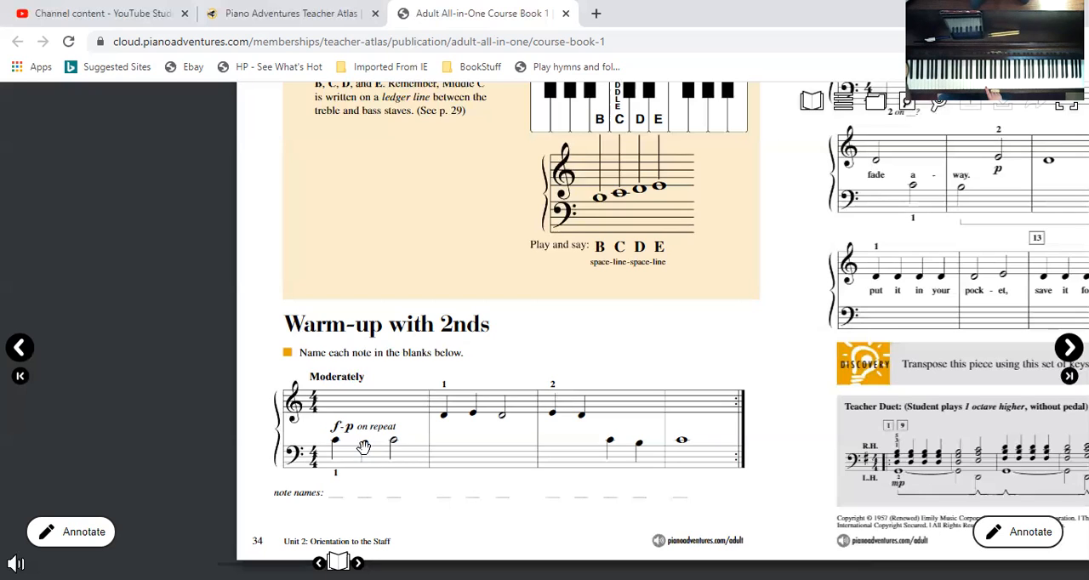
mouse_move(364, 473)
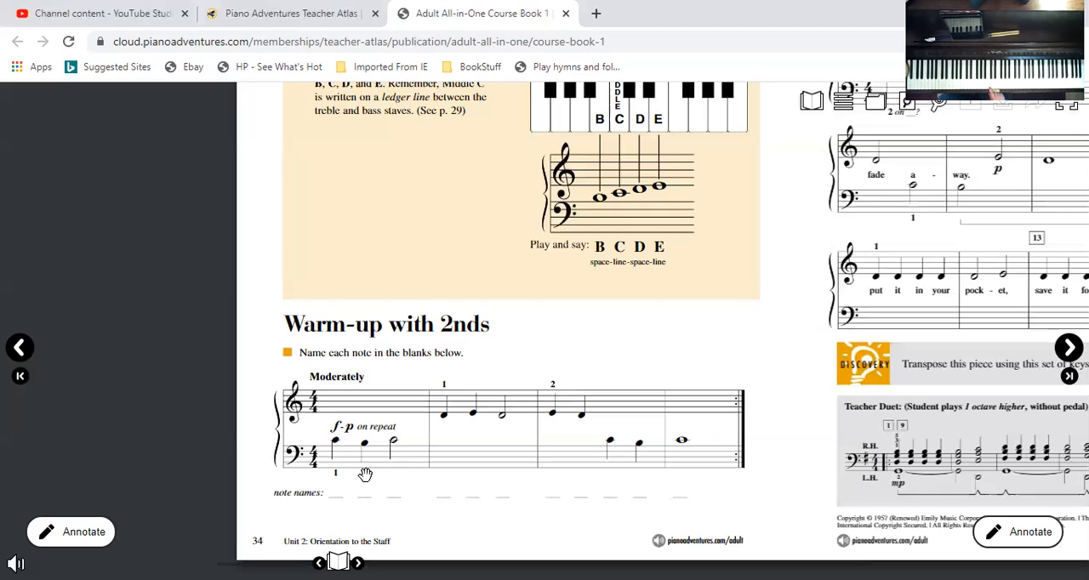
mouse_move(445, 429)
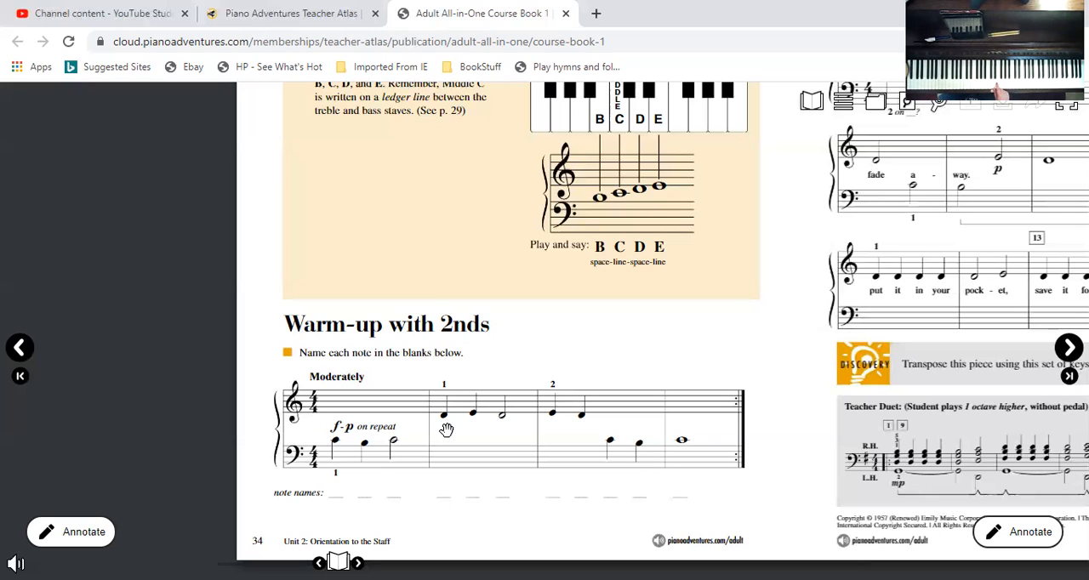
mouse_move(480, 429)
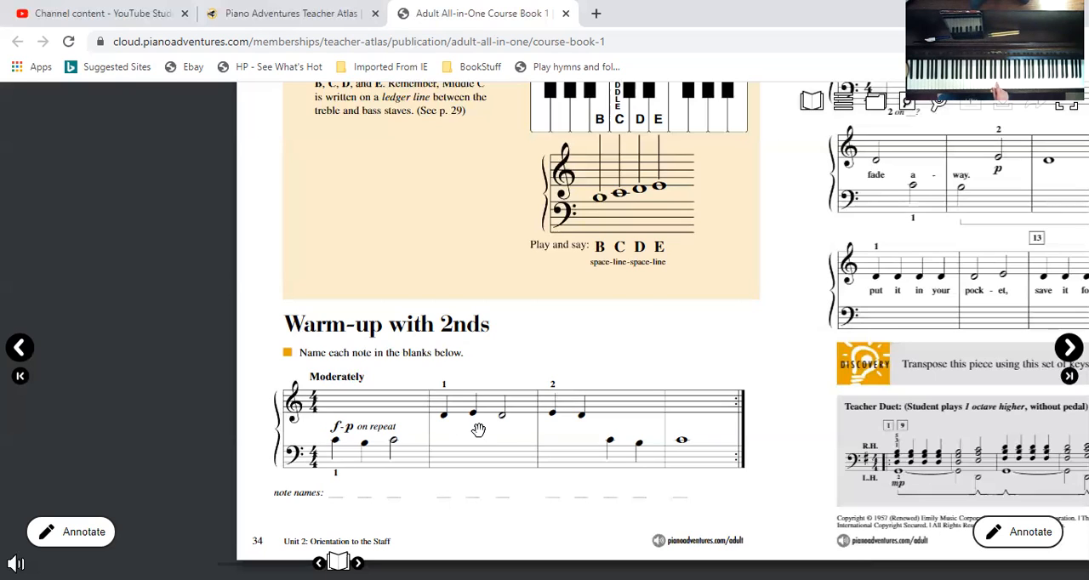
mouse_move(504, 432)
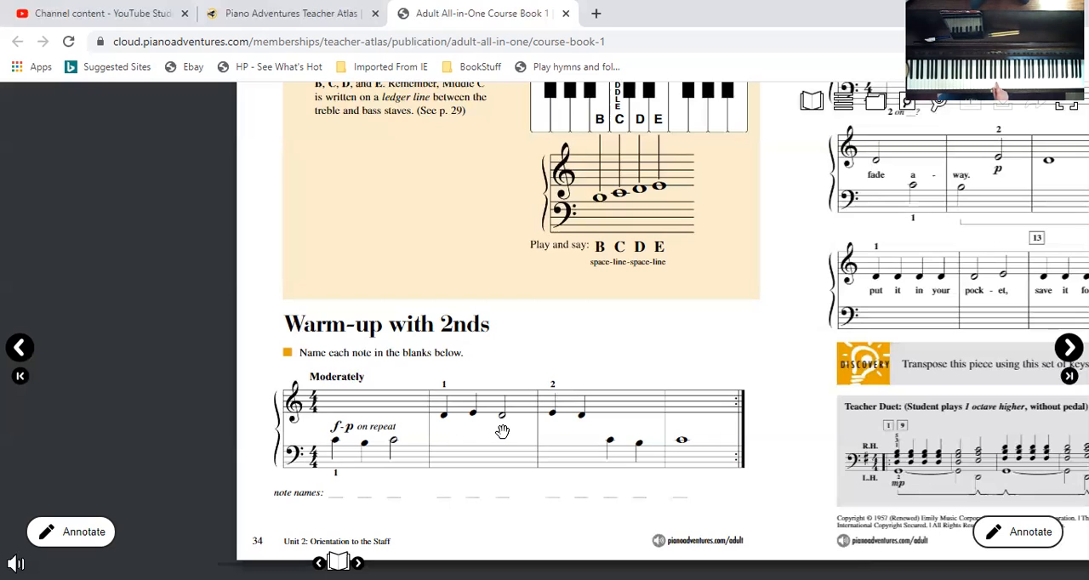
mouse_move(553, 422)
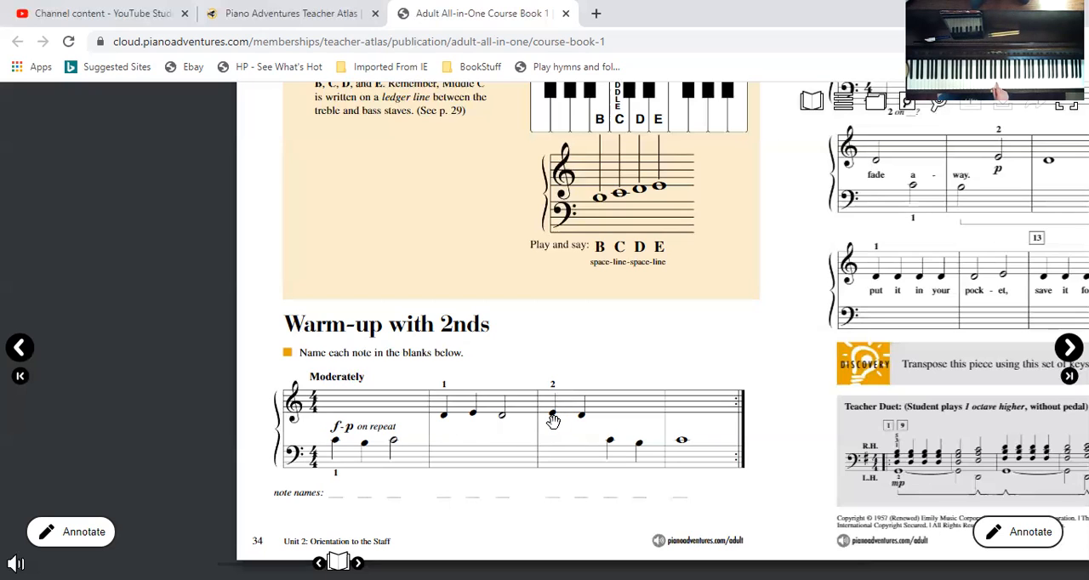
mouse_move(575, 422)
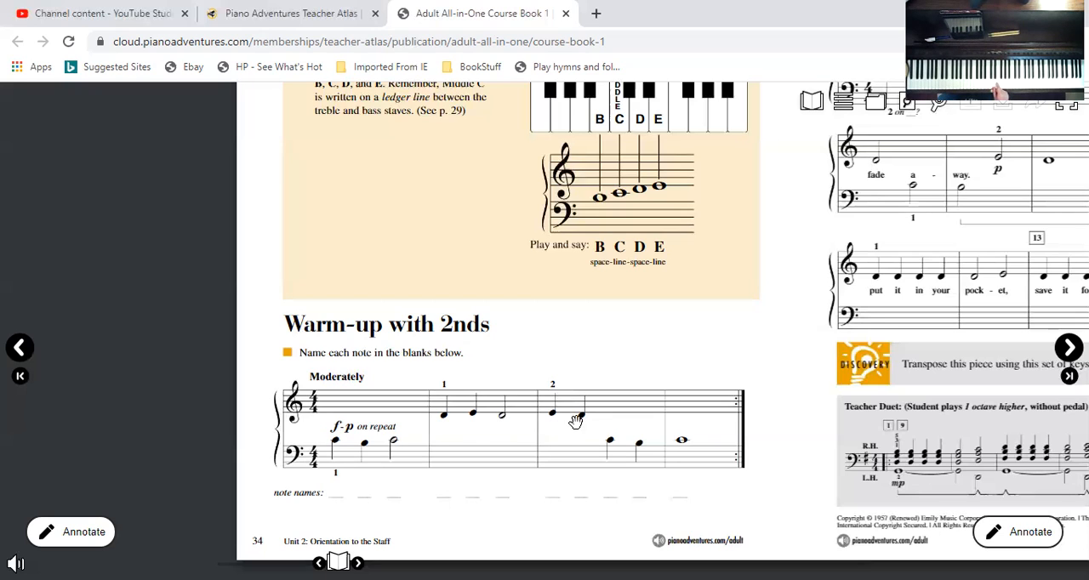
mouse_move(578, 426)
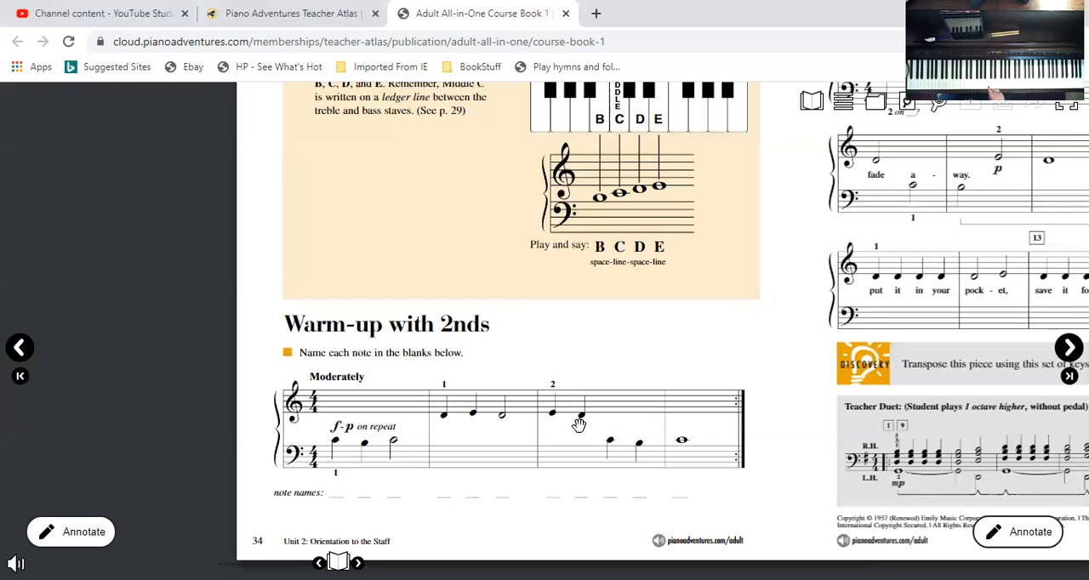
mouse_move(612, 460)
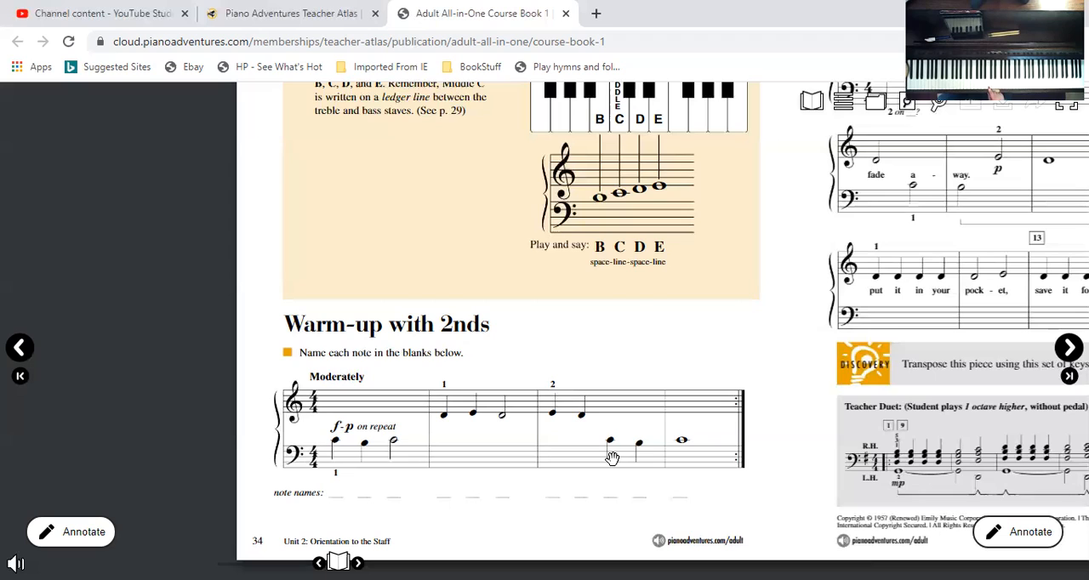
mouse_move(637, 473)
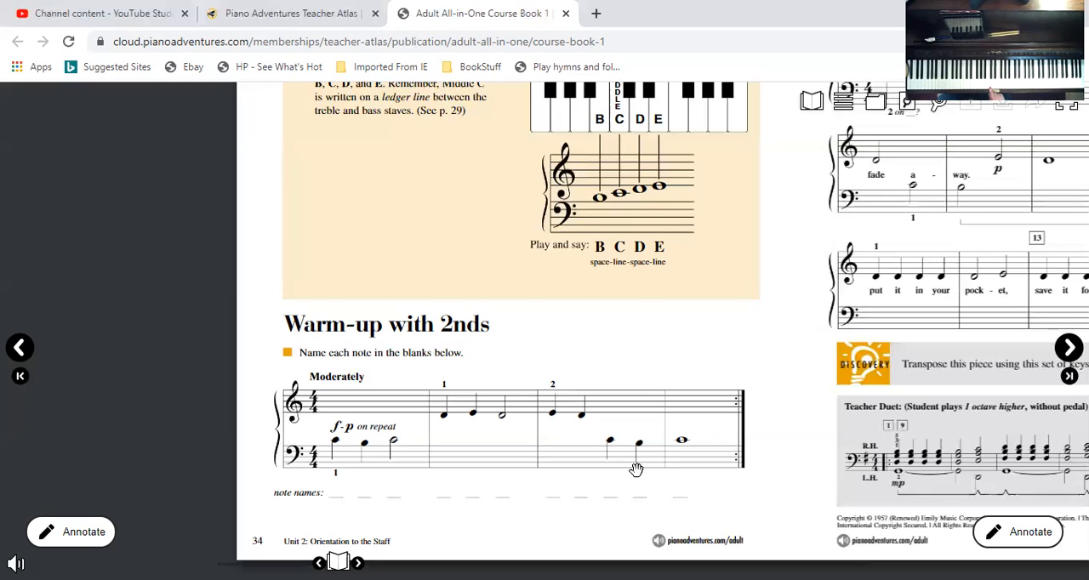
mouse_move(674, 460)
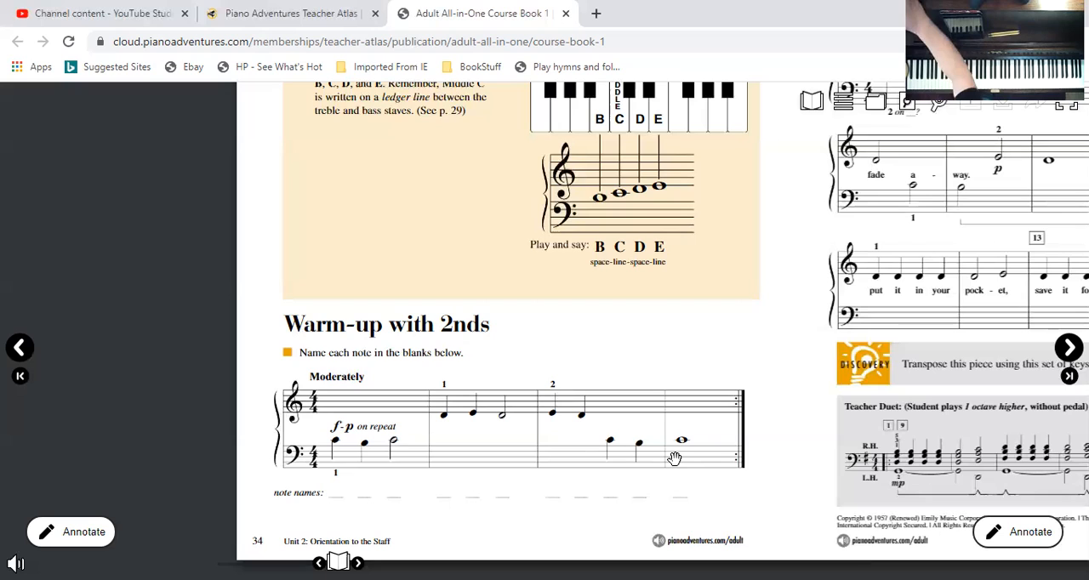
mouse_move(718, 486)
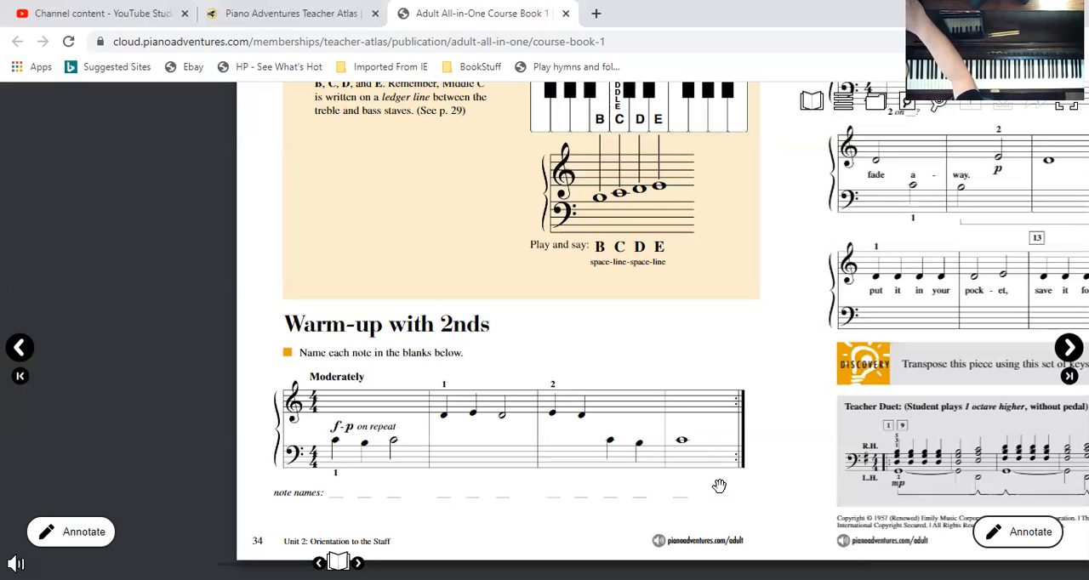
mouse_move(459, 491)
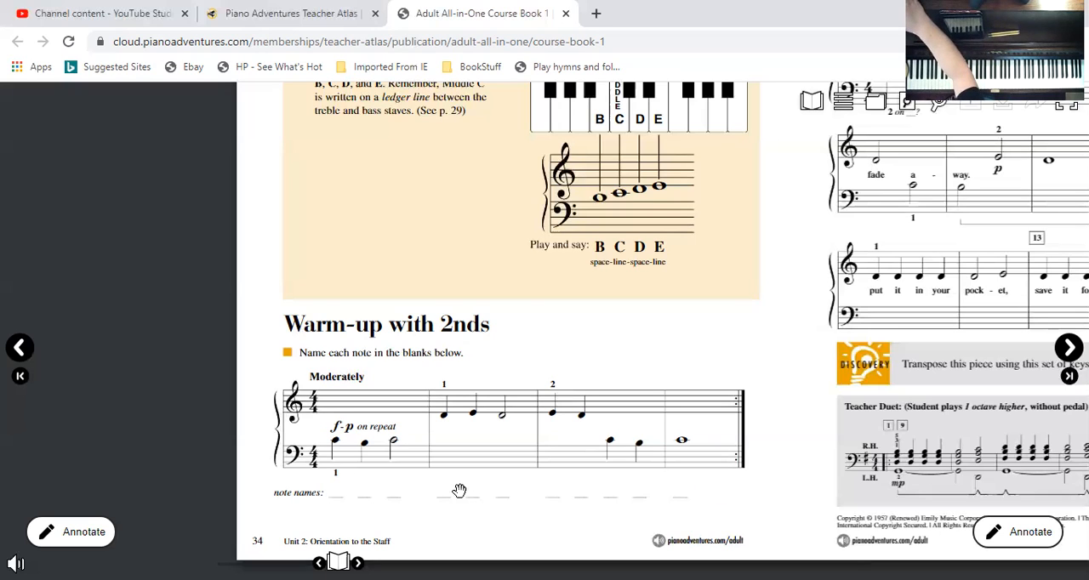
mouse_move(769, 435)
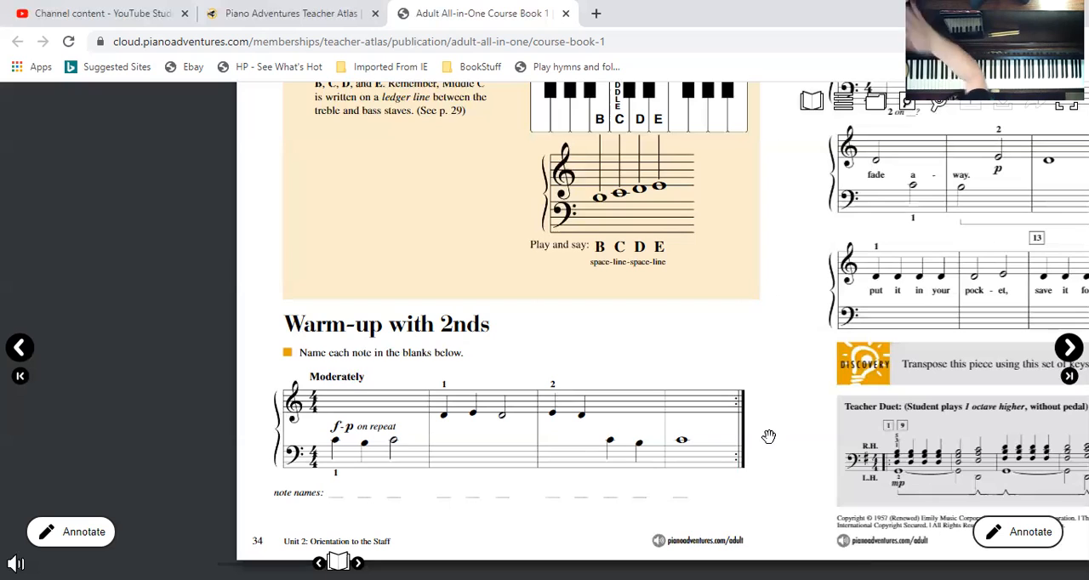
mouse_move(766, 129)
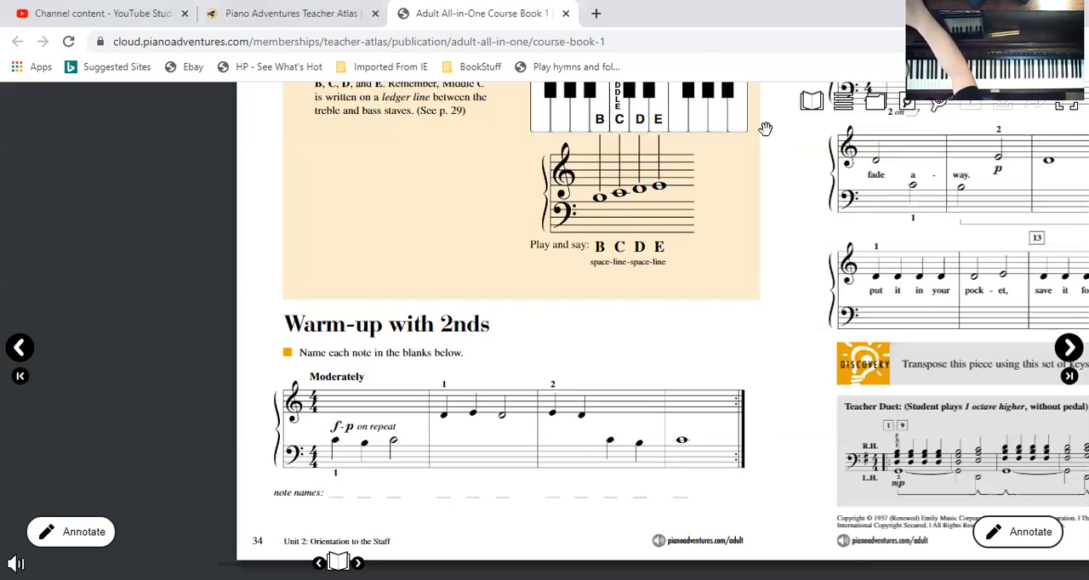